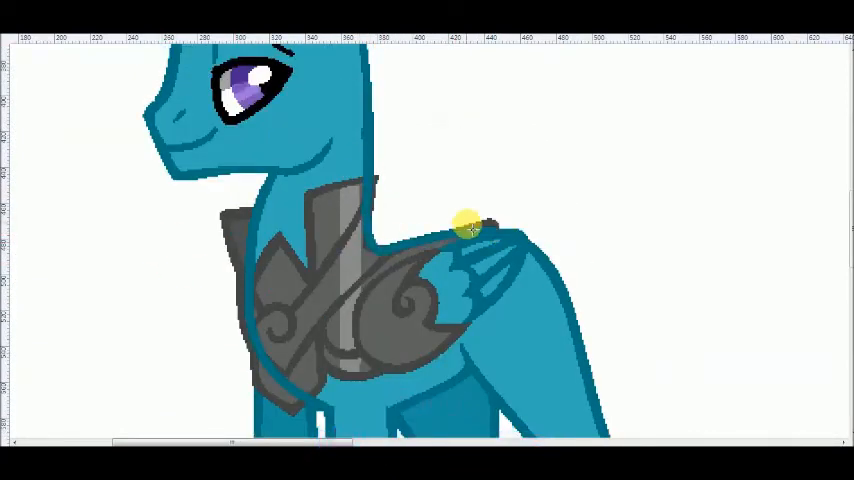
Sketch the cream pony's head with gray outline and color its amber eye
{"action": "scroll", "scroll_direction": "down", "scroll_amount": 3}
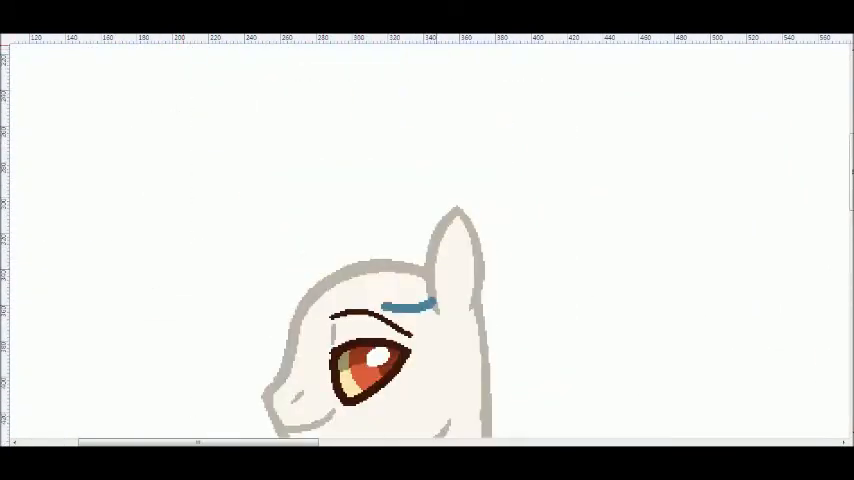
Ink the green horn, curled blue mane locks and black swooping crest above the head
{"action": "left_click_drag", "start_coordinate": [378, 280], "coordinate": [500, 144]}
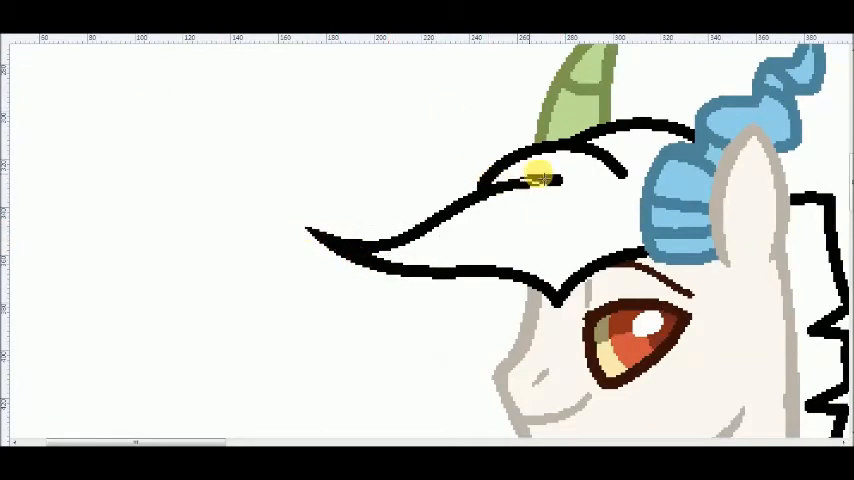
Draw dark mane spikes and orange chest fluff with black flame marks inside it
{"action": "scroll", "scroll_direction": "down", "scroll_amount": 3}
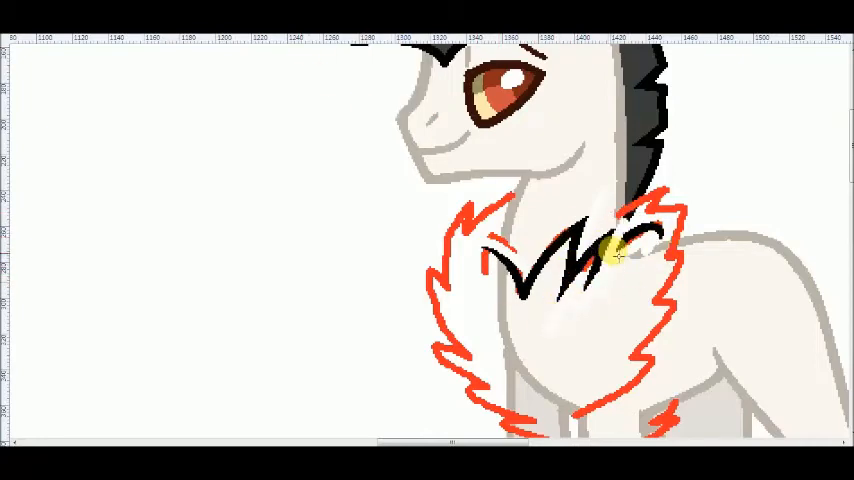
{"action": "left_click_drag", "start_coordinate": [620, 256], "coordinate": [474, 216]}
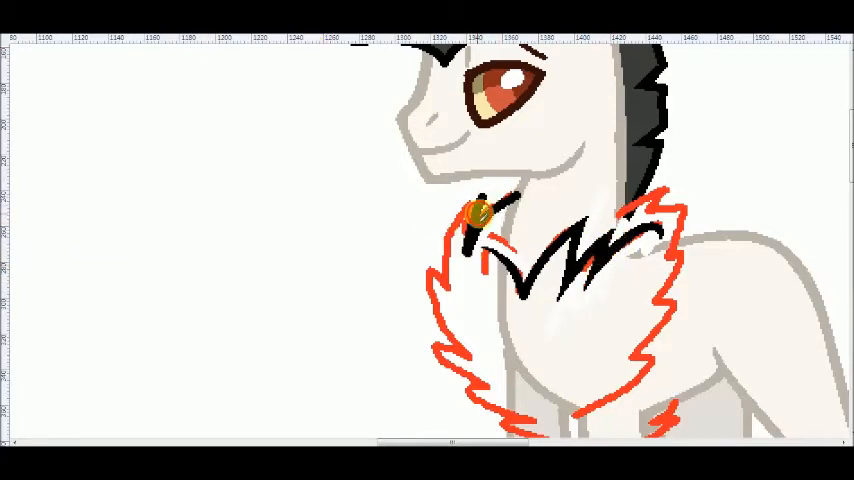